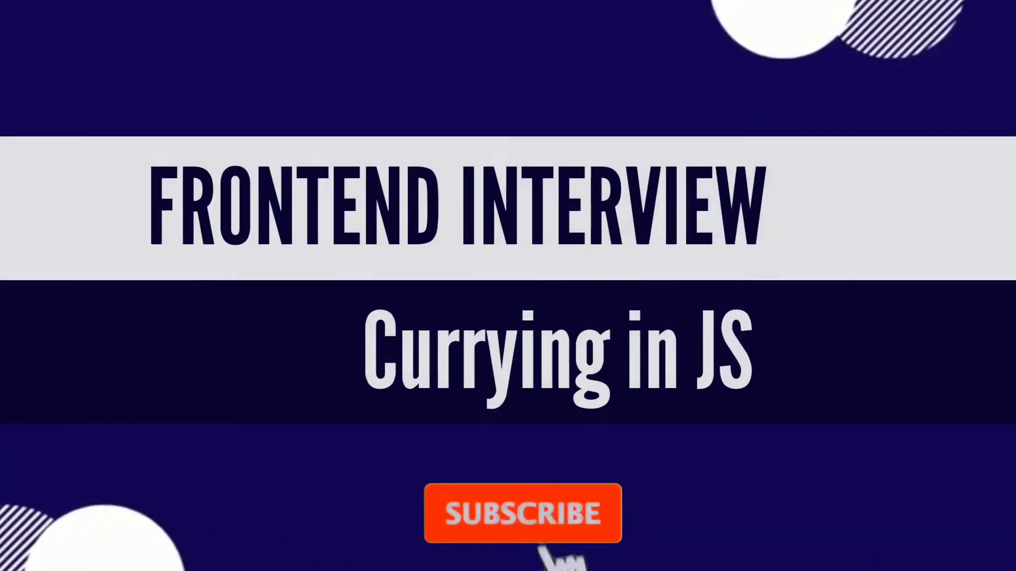
Type curryFn() and review the curryFn definition and the sum variable
{"action": "left_click", "coordinate": [521, 513]}
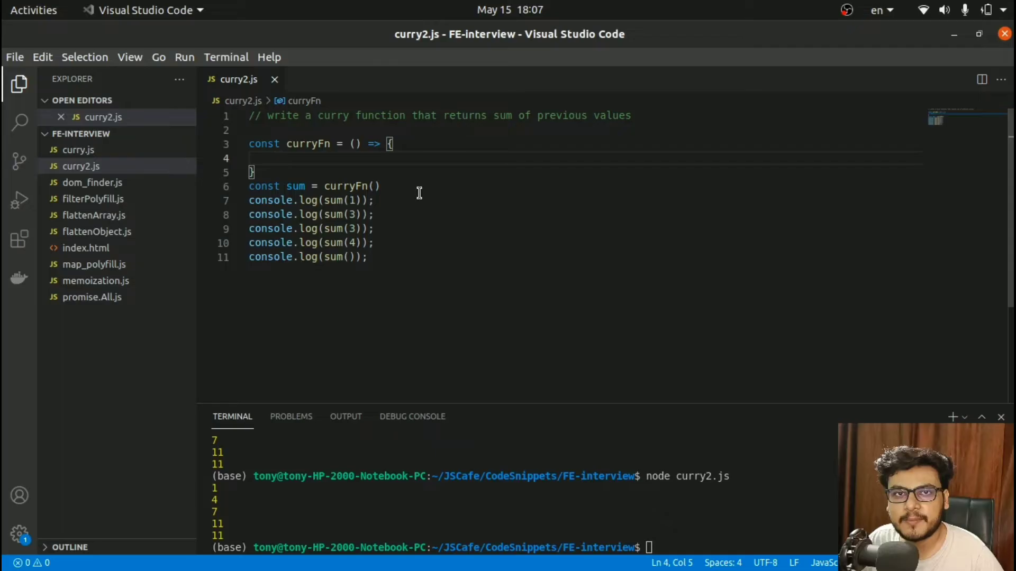
{"action": "mouse_move", "coordinate": [388, 192]}
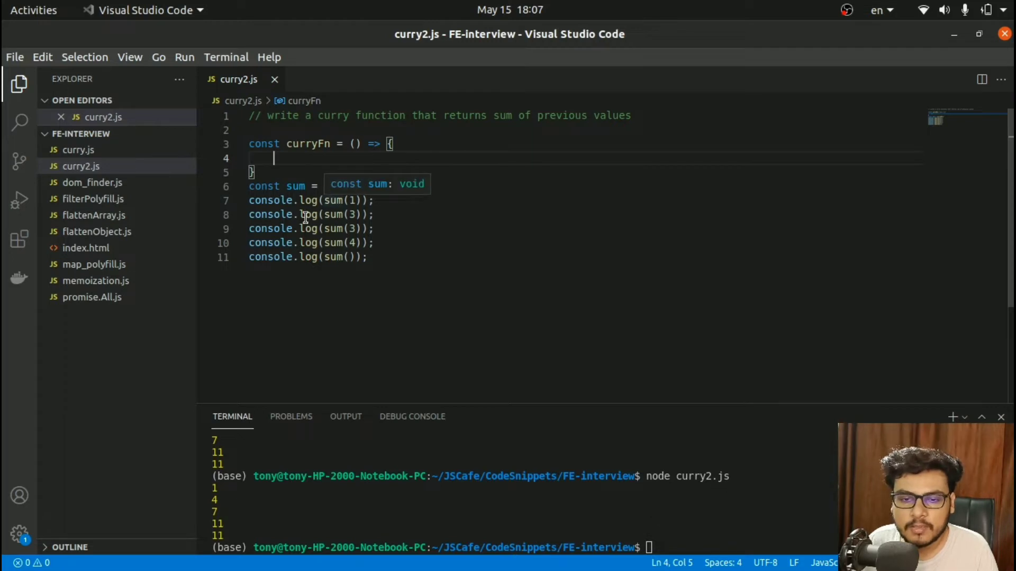
{"action": "type", "text": "curryFn()"}
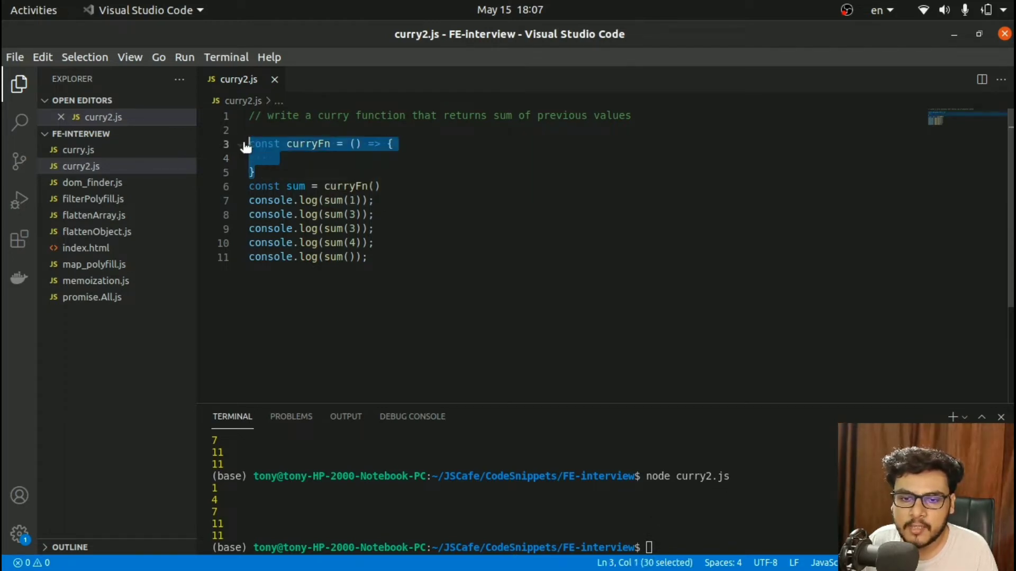
{"action": "left_click", "coordinate": [390, 186]}
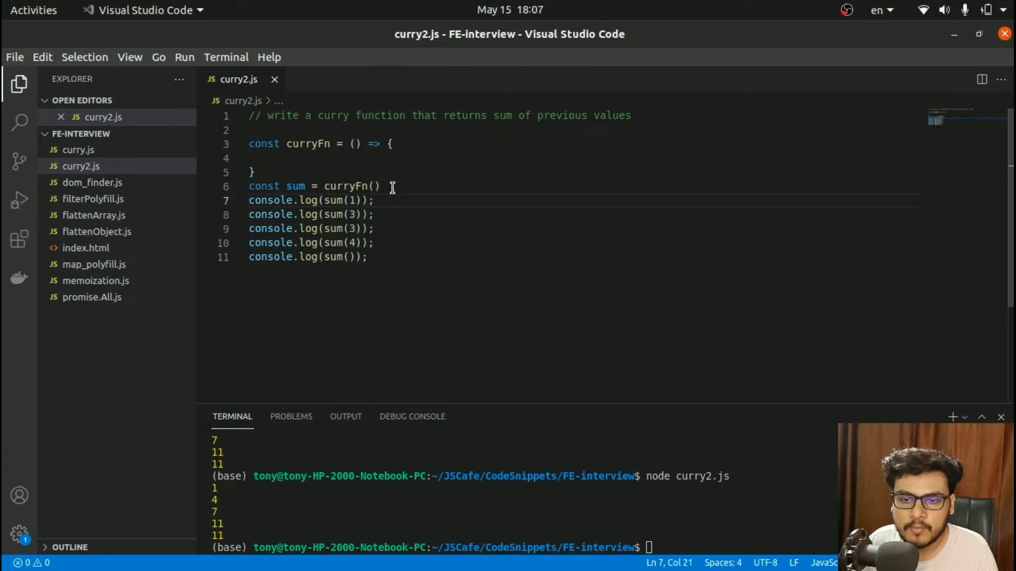
{"action": "left_click_drag", "start_coordinate": [324, 187], "coordinate": [381, 187]}
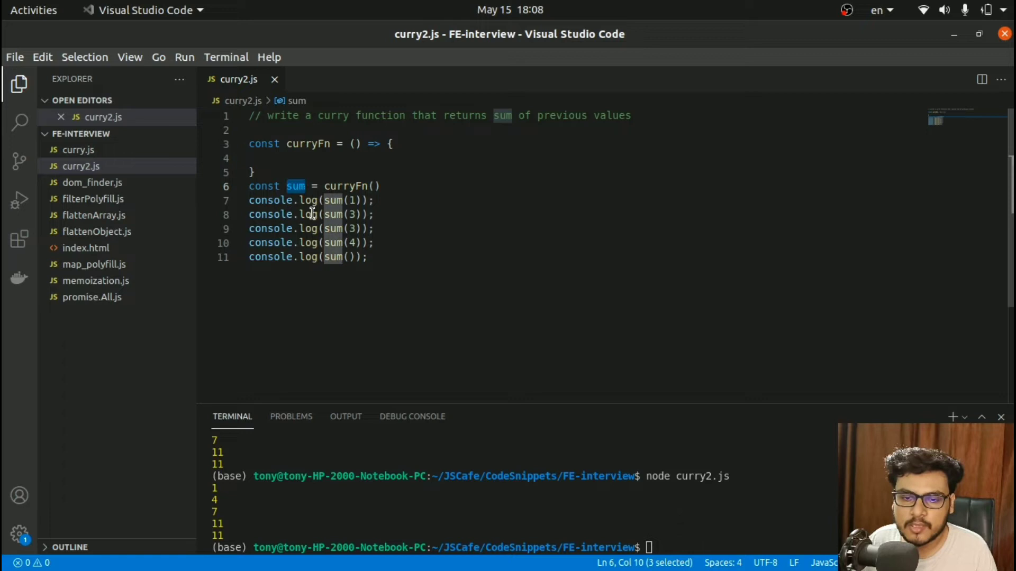
{"action": "left_click", "coordinate": [359, 201]}
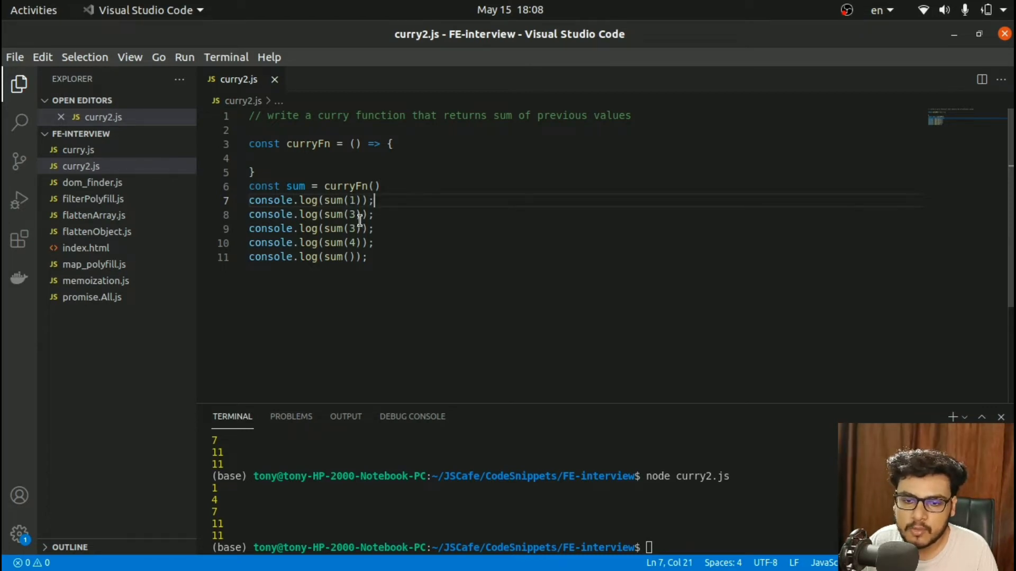
{"action": "mouse_move", "coordinate": [371, 236]}
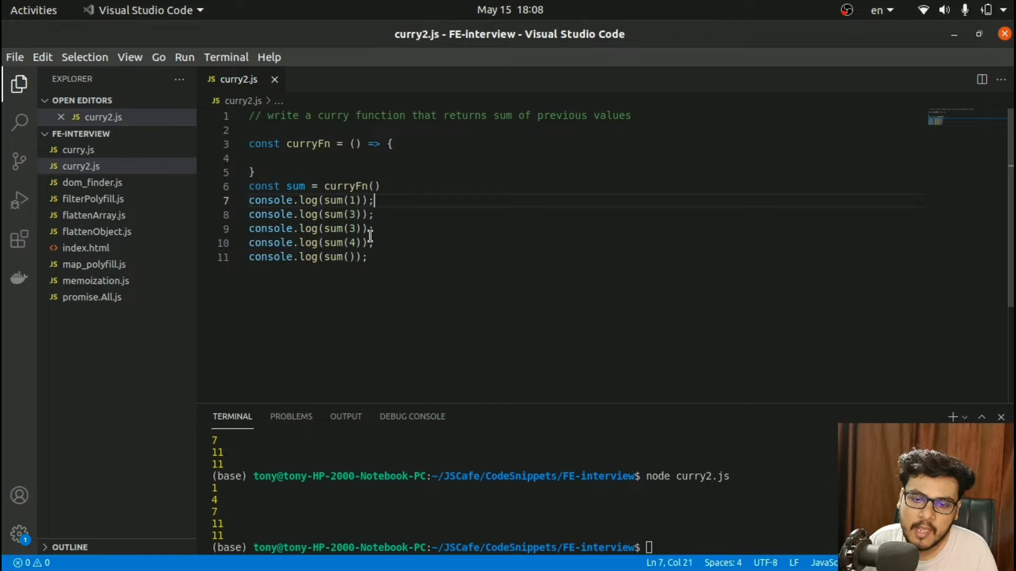
{"action": "mouse_move", "coordinate": [371, 258]}
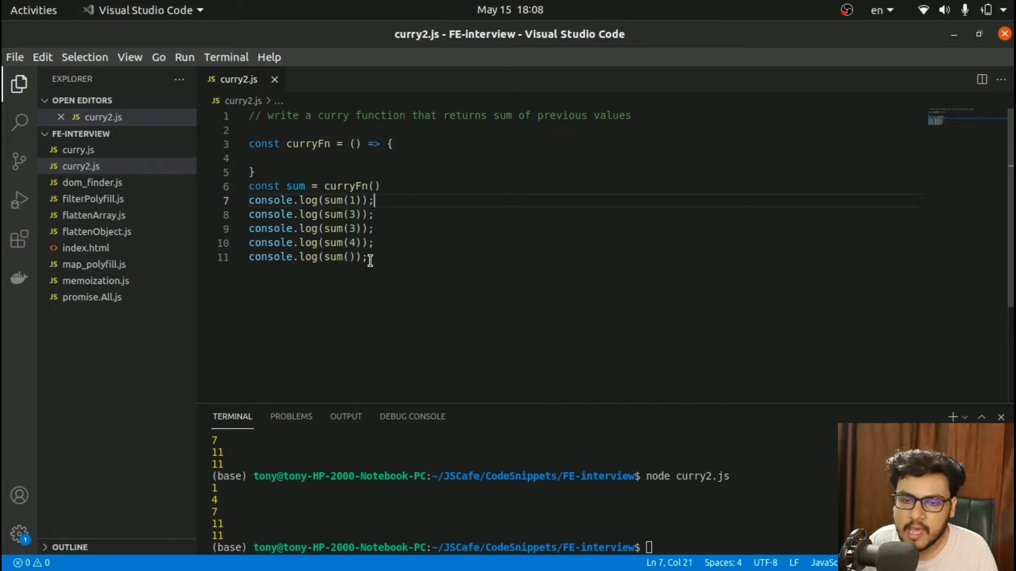
Review the empty sum() call and the five console.log test calls, then move into curryFn's body
{"action": "triple_click", "coordinate": [311, 257]}
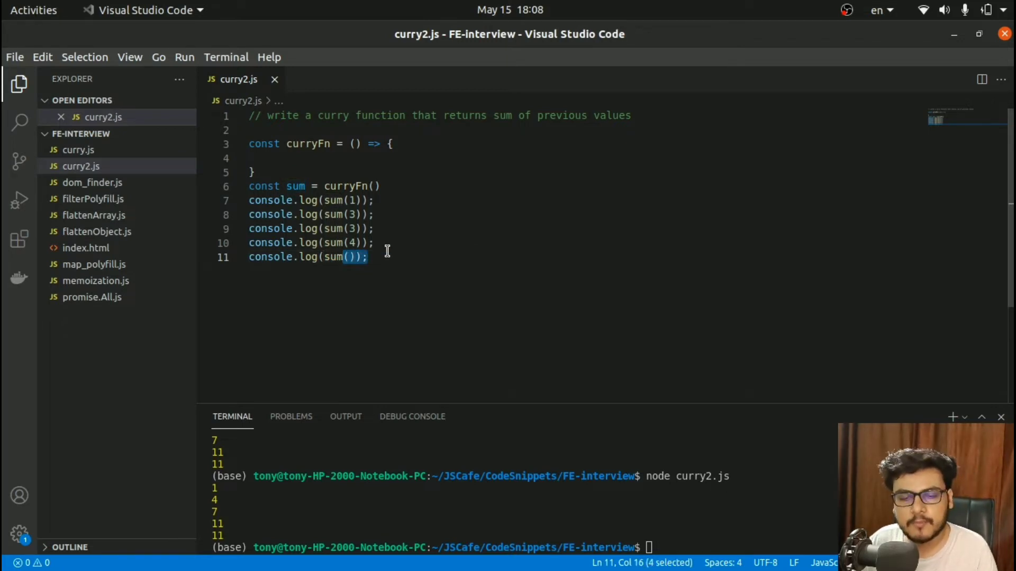
{"action": "left_click_drag", "start_coordinate": [366, 257], "coordinate": [249, 200]}
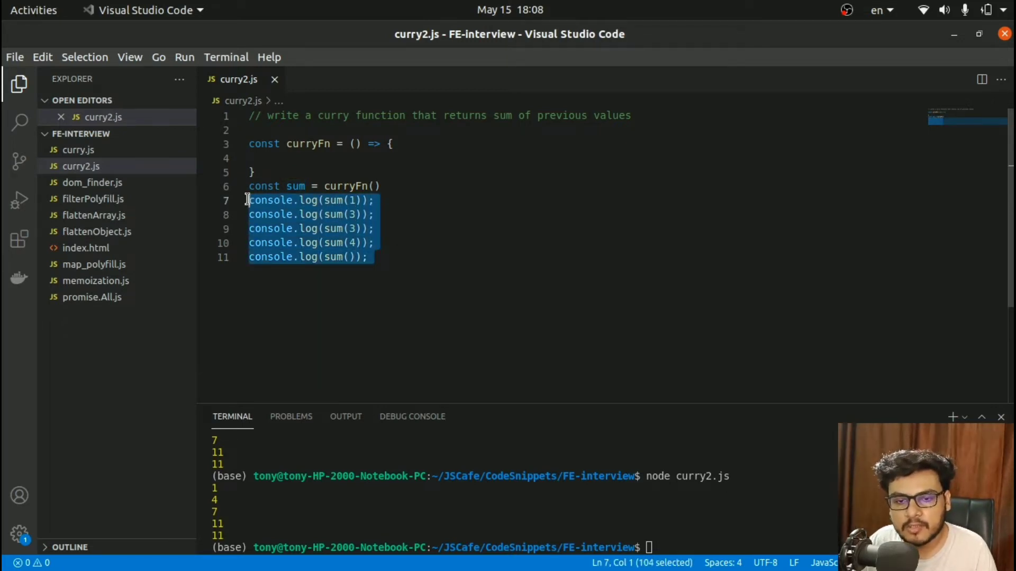
{"action": "left_click", "coordinate": [375, 201]}
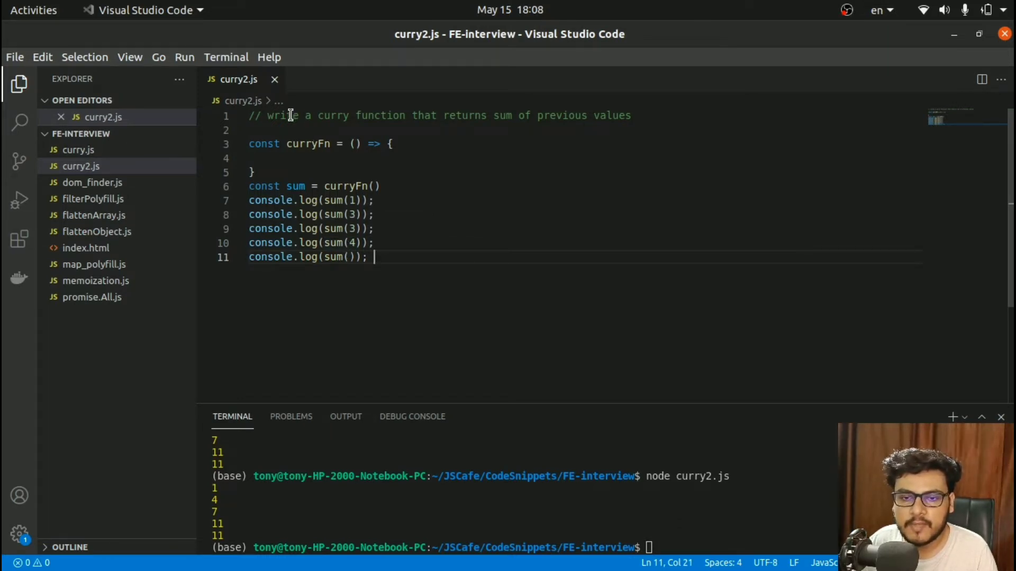
{"action": "left_click_drag", "start_coordinate": [297, 115], "coordinate": [437, 116]}
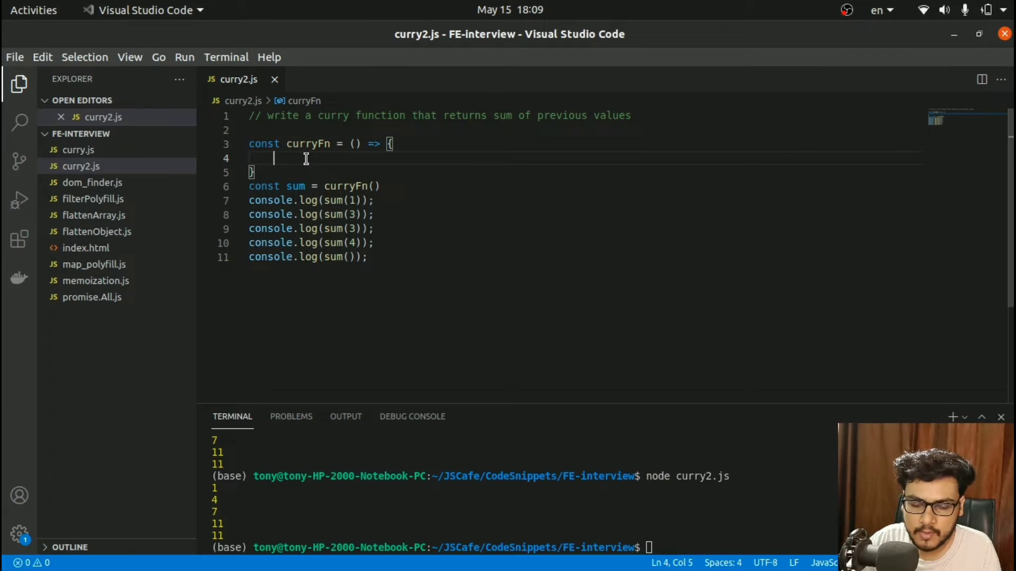
Declare let prevSum inside curryFn and return an arrow function
{"action": "type", "text": "ret"}
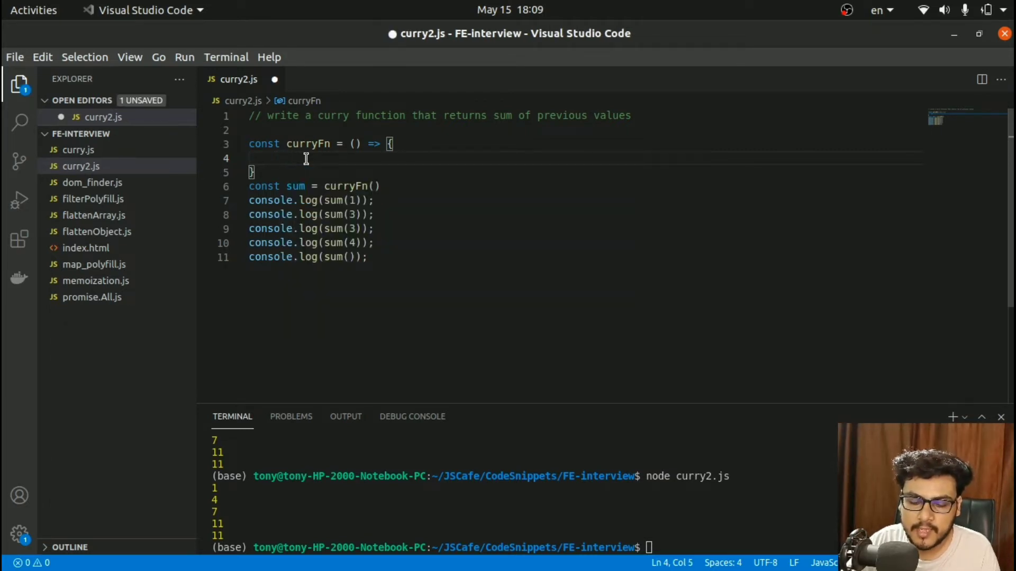
{"action": "type", "text": "let"}
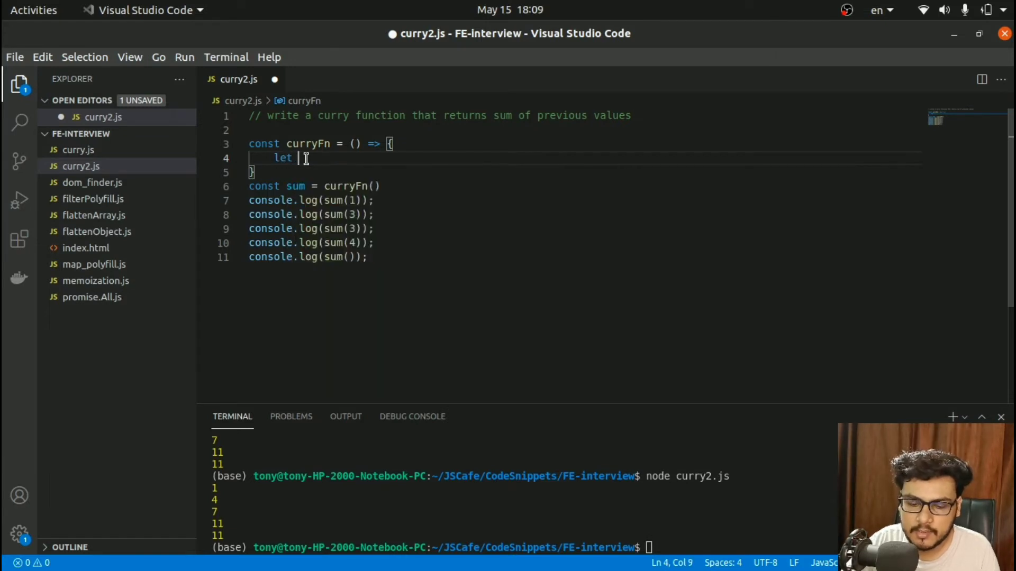
{"action": "type", "text": "prevSum = 0"}
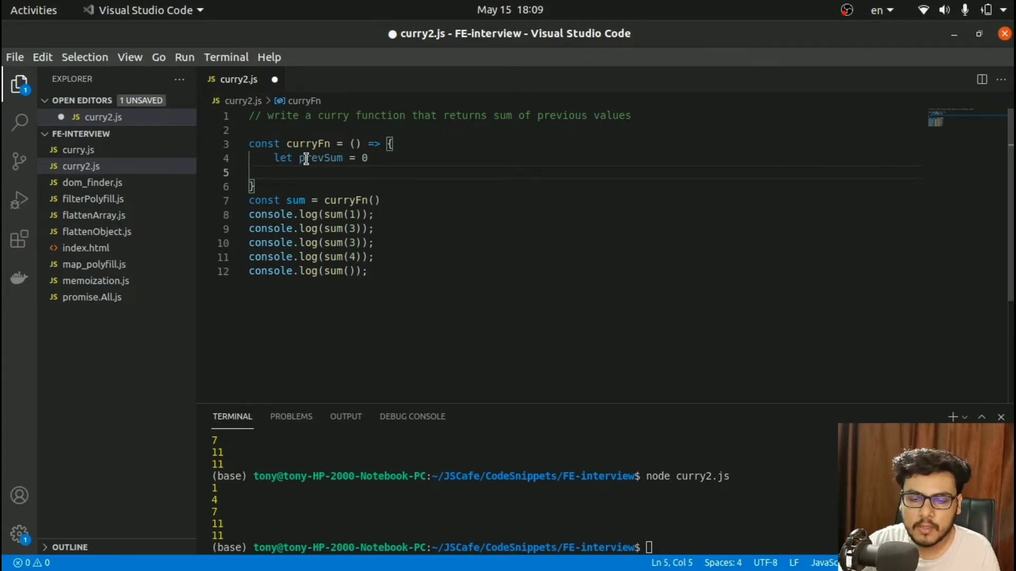
{"action": "type", "text": "re"}
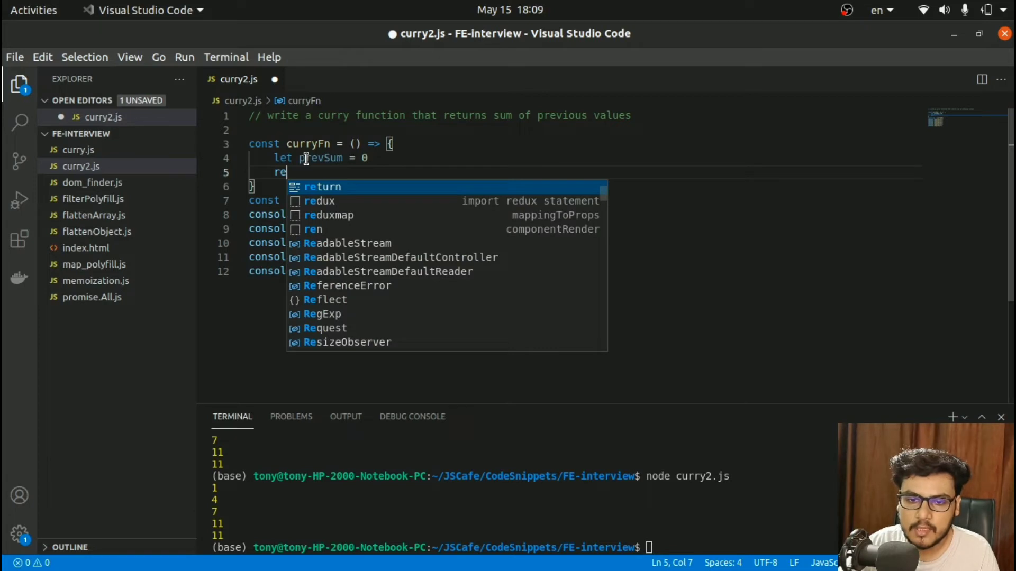
{"action": "key", "text": "Tab"}
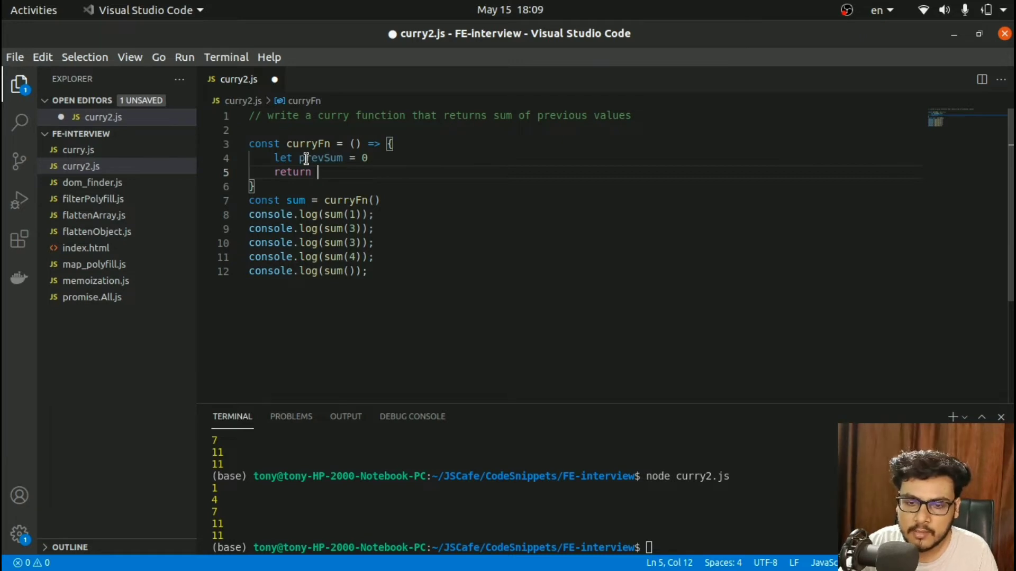
{"action": "type", "text": "() => {"}
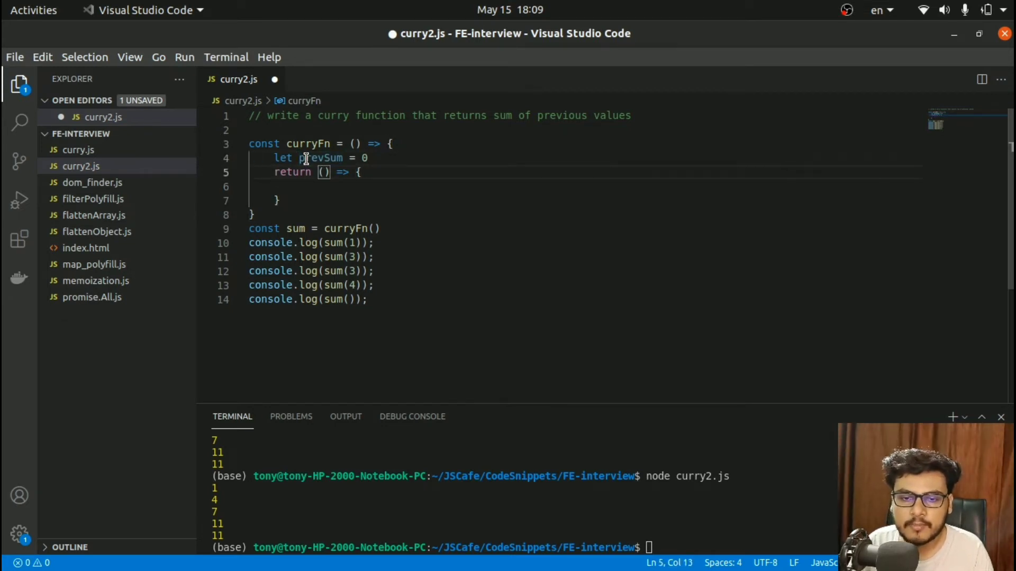
Give the inner function a newVal parameter, add it to prevSum, return prevSum, and save
{"action": "type", "text": "newVal"}
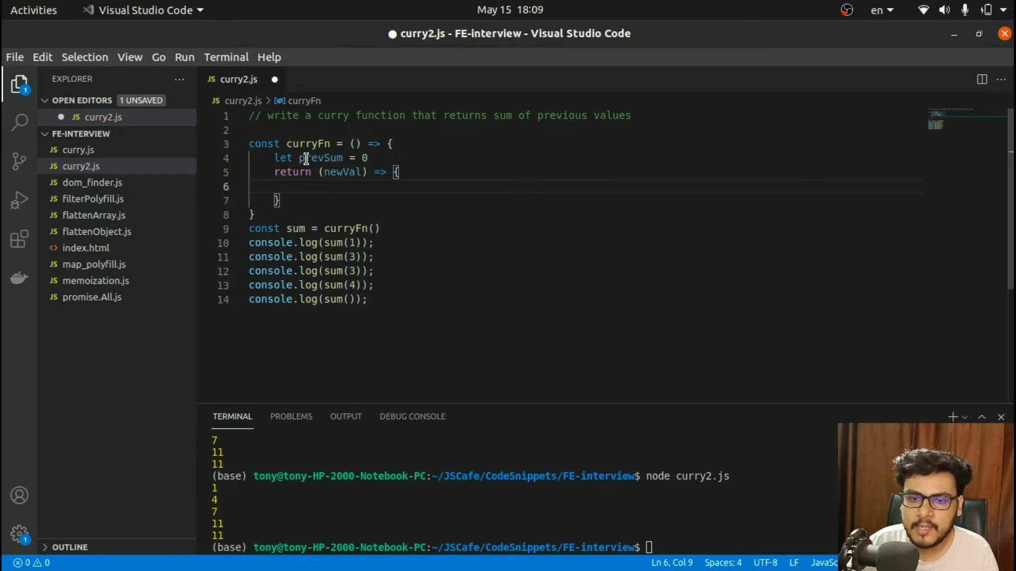
{"action": "type", "text": "prevSum"}
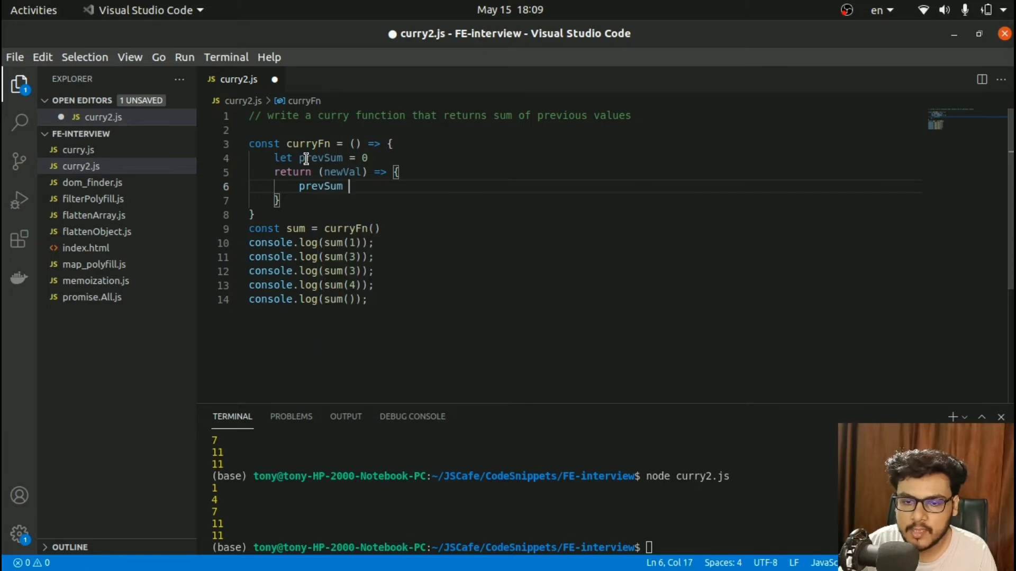
{"action": "type", "text": "+="}
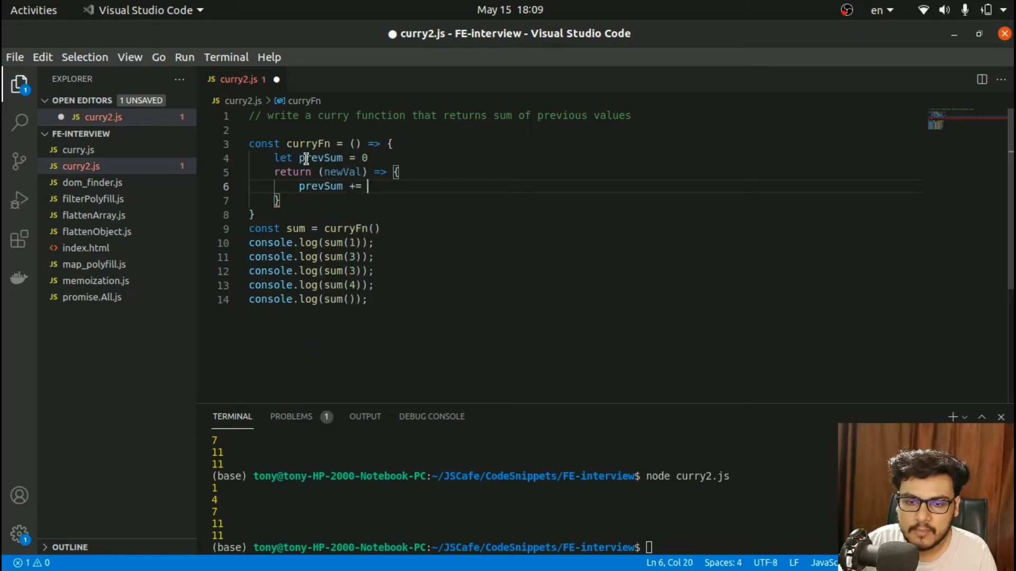
{"action": "type", "text": "newVal"}
{"action": "type", "text": "r"}
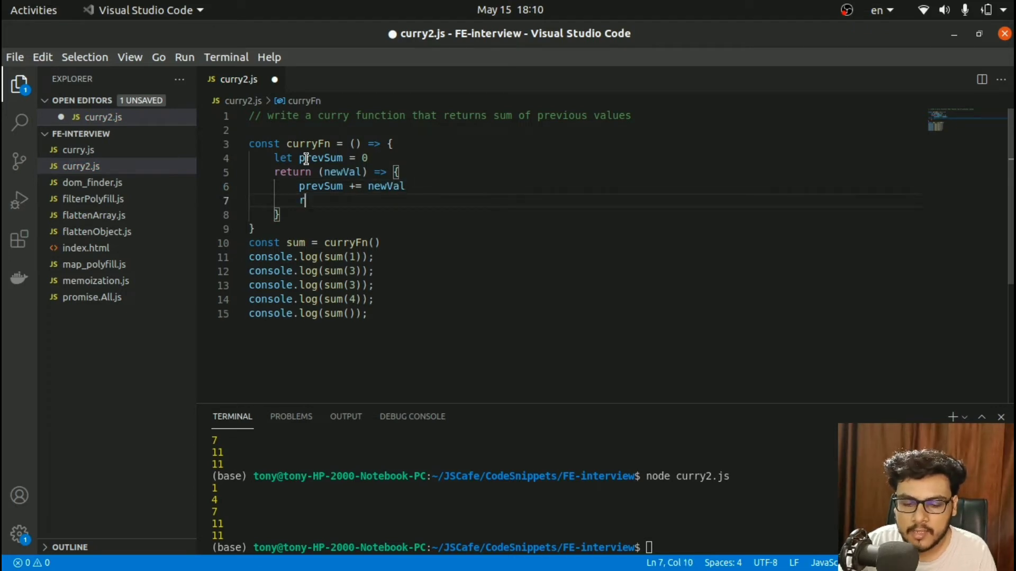
{"action": "type", "text": "eturn"}
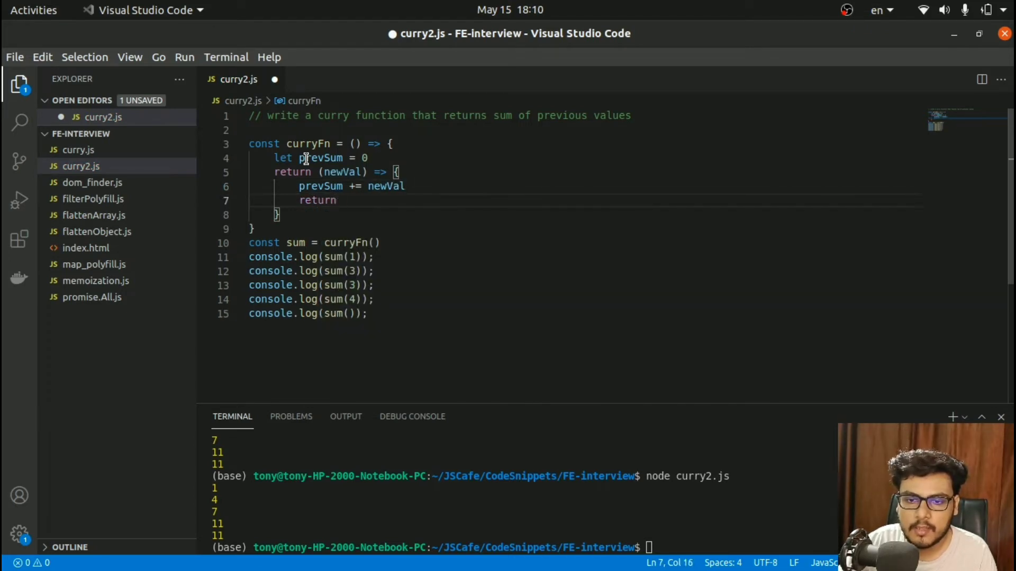
{"action": "type", "text": "[prevSum"}
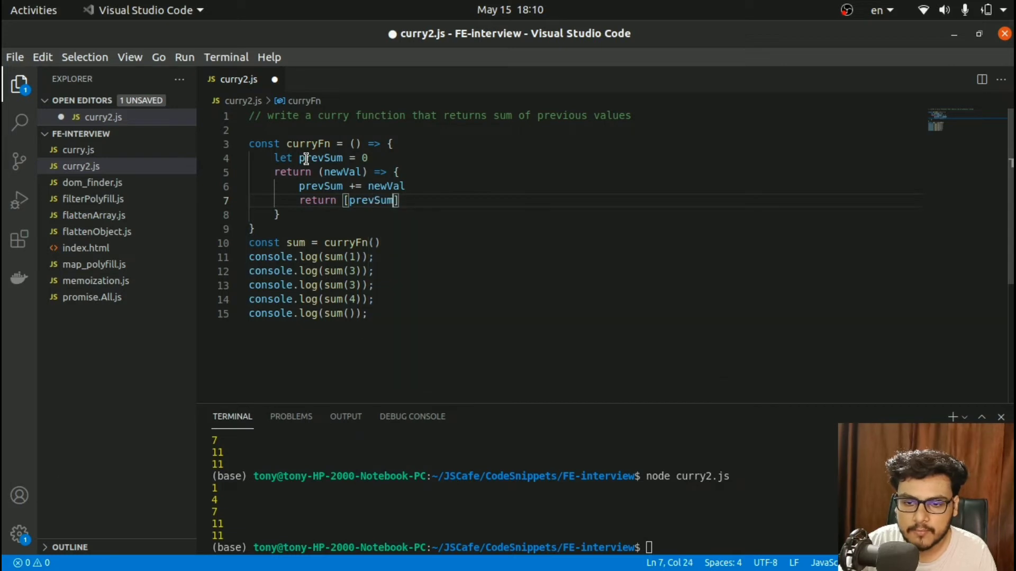
{"action": "key", "text": "ctrl+s"}
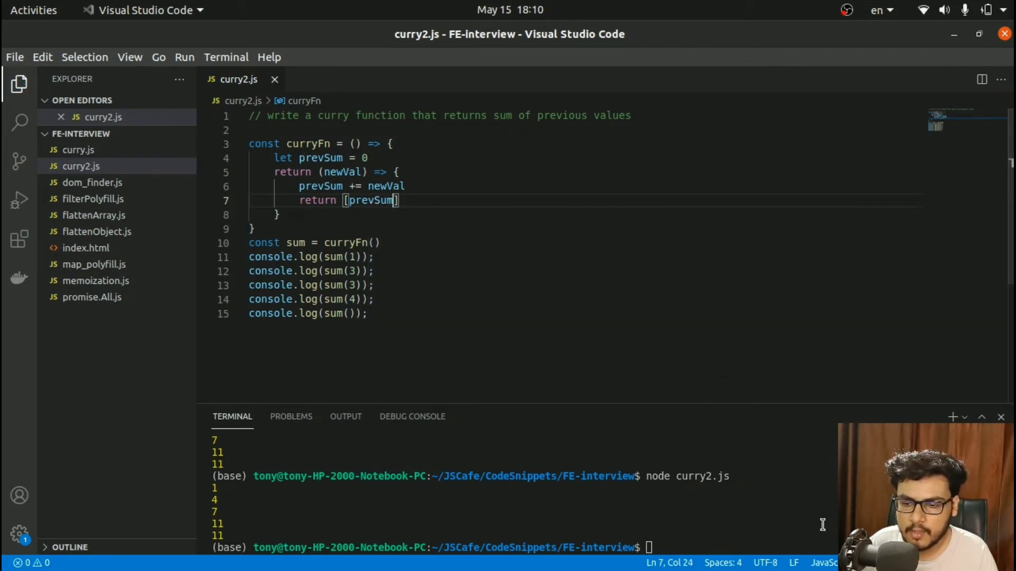
Clear the terminal, change the parameter to 'newVal = 0' for the empty sum() call, and save
{"action": "type", "text": "clear"}
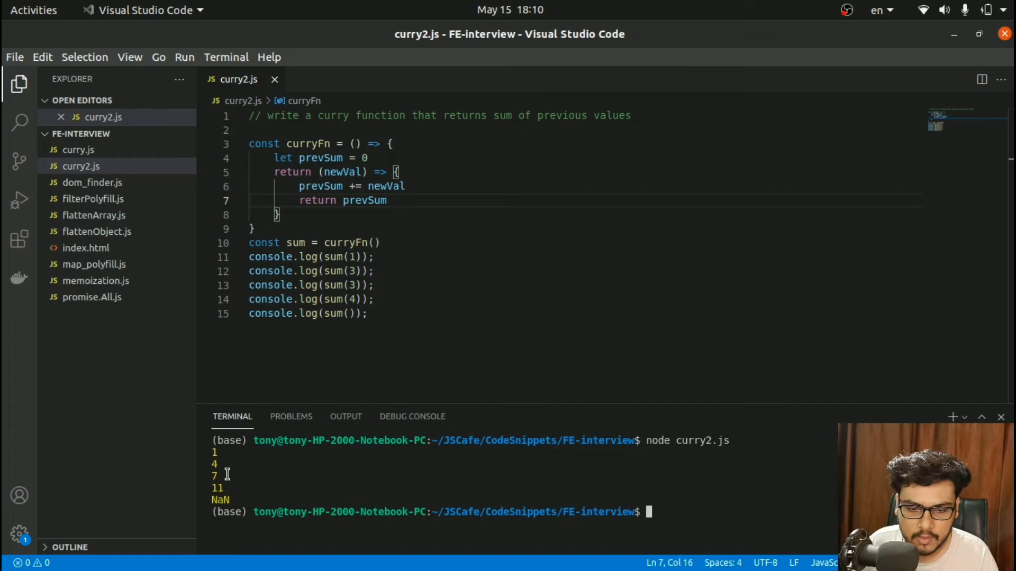
{"action": "double_click", "coordinate": [219, 500]}
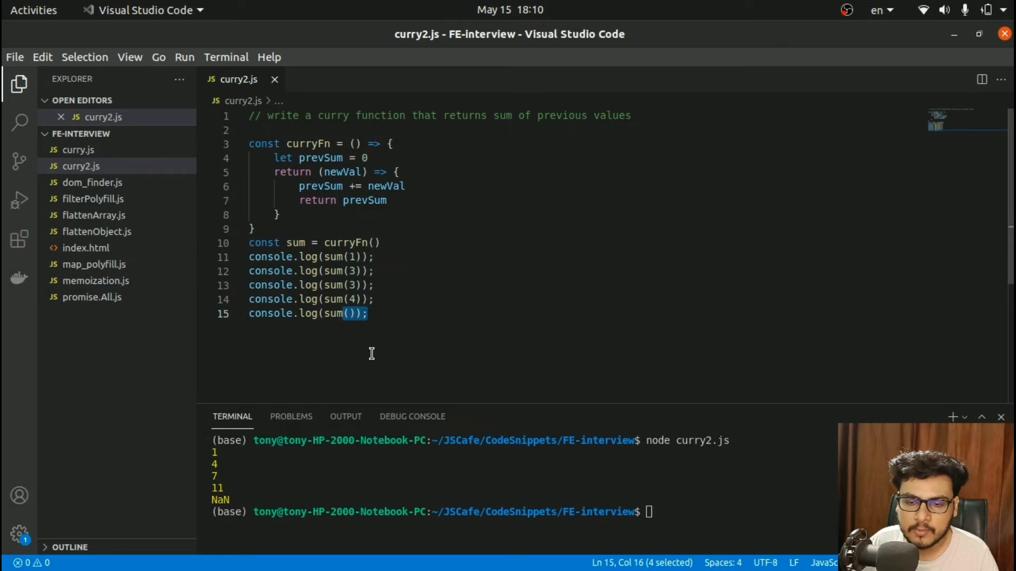
{"action": "double_click", "coordinate": [344, 172]}
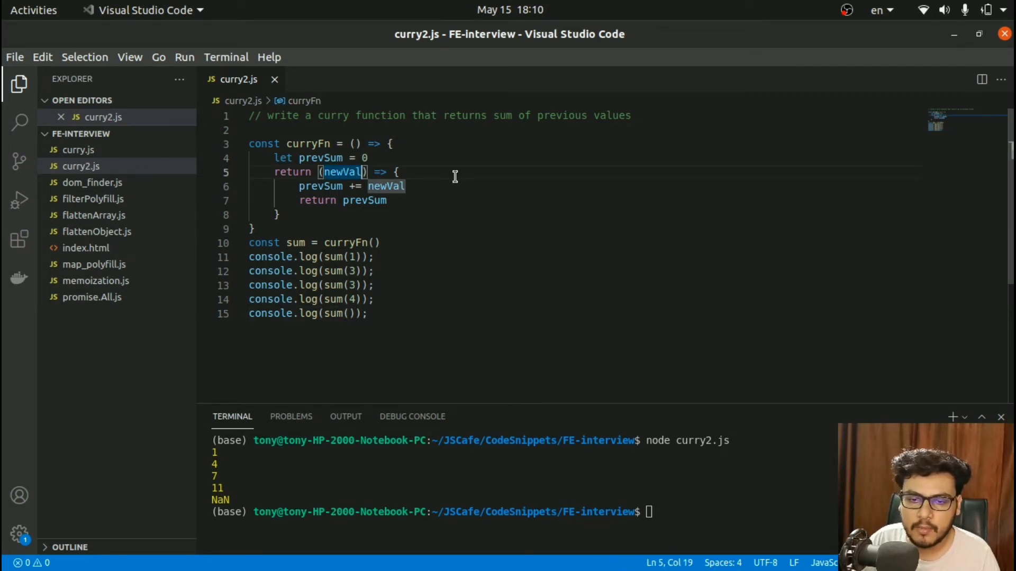
{"action": "type", "text": "= 0"}
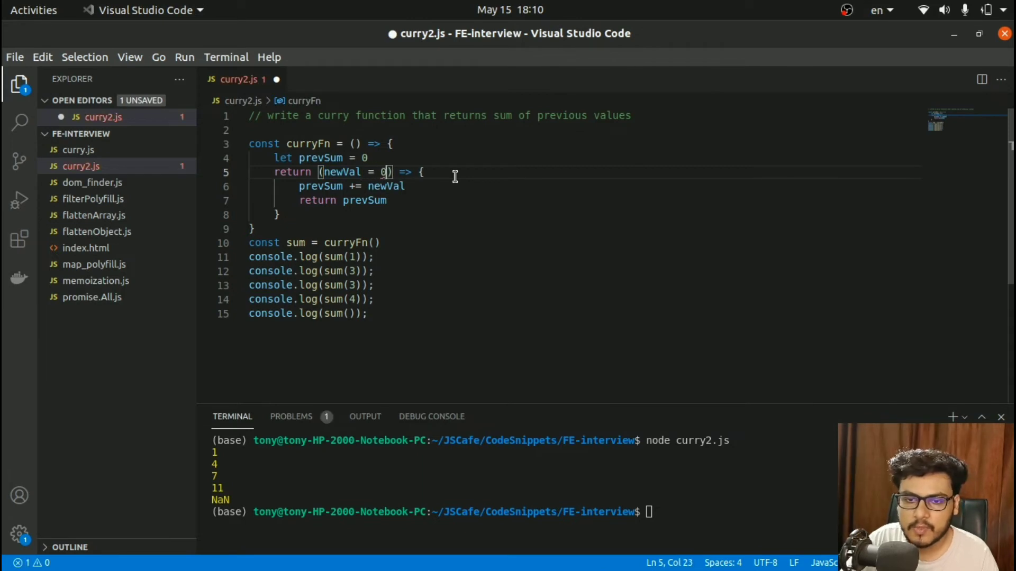
{"action": "key", "text": "ctrl+s"}
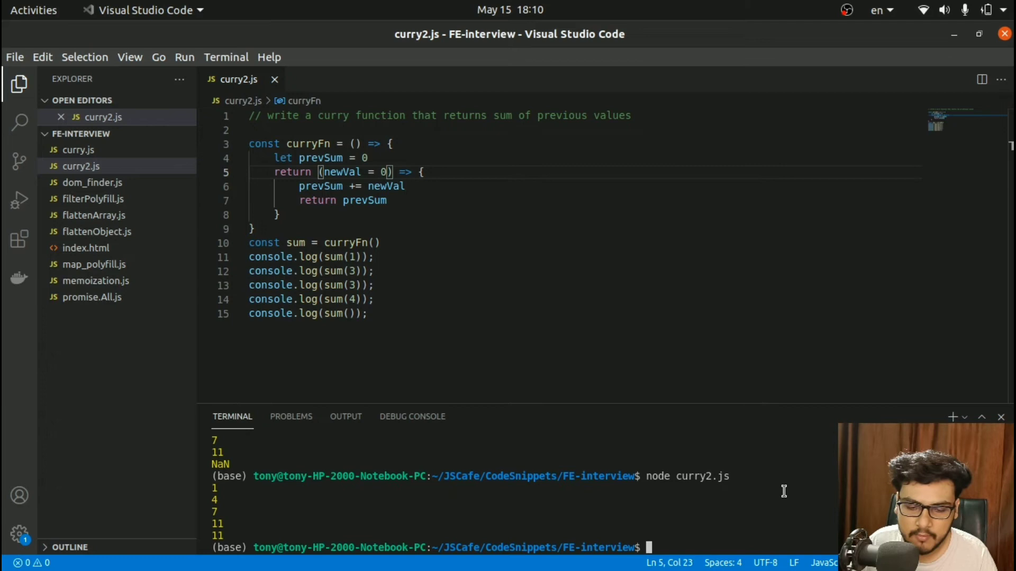
{"action": "mouse_move", "coordinate": [220, 495]}
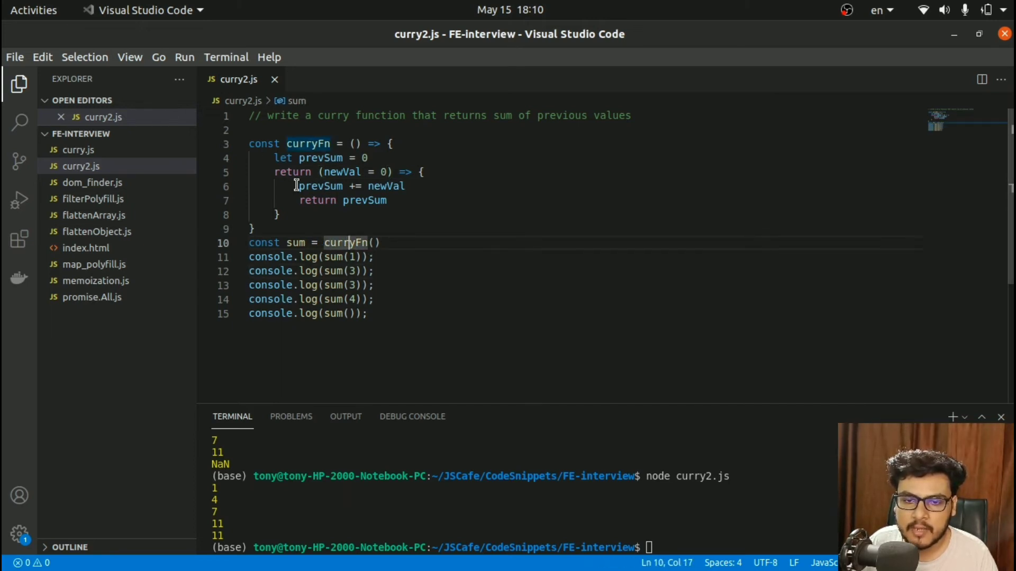
{"action": "double_click", "coordinate": [294, 242]}
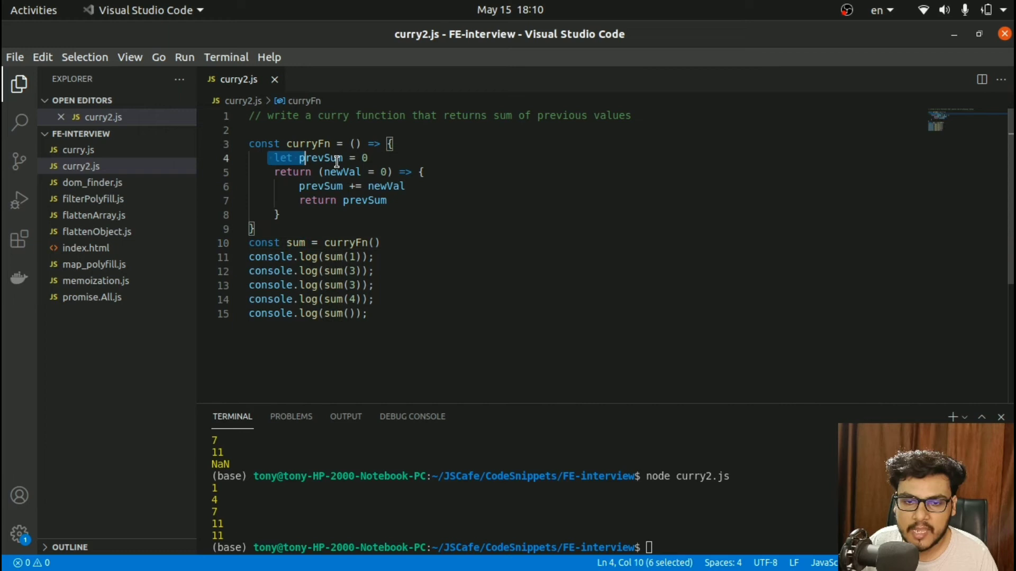
{"action": "left_click", "coordinate": [357, 158]}
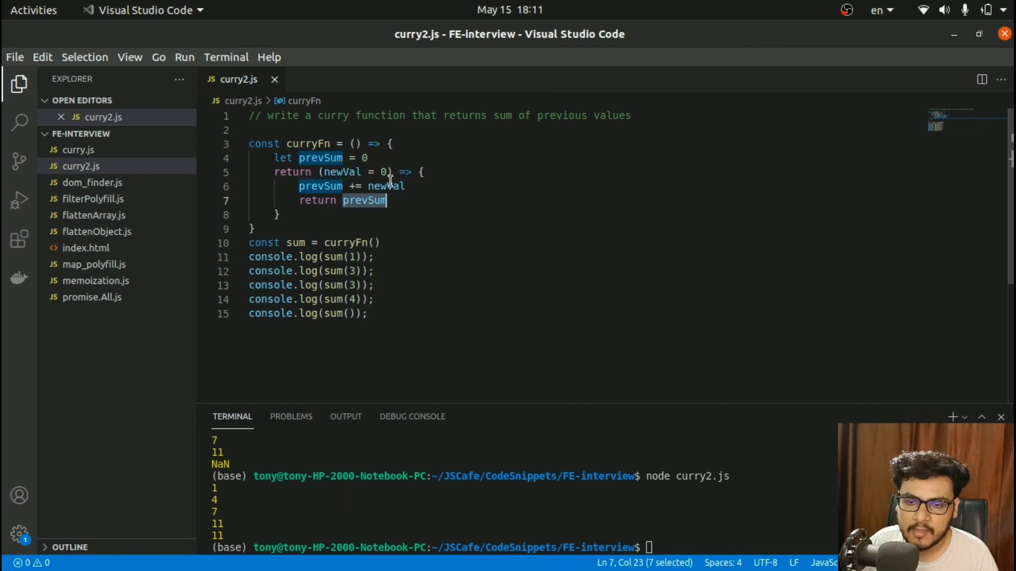
{"action": "mouse_move", "coordinate": [379, 197]}
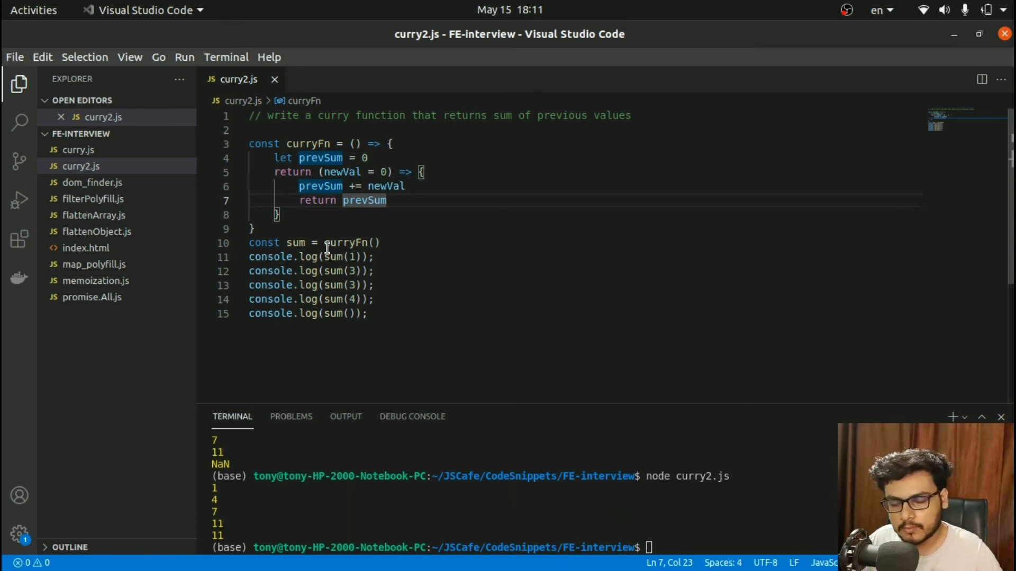
{"action": "mouse_move", "coordinate": [310, 247]}
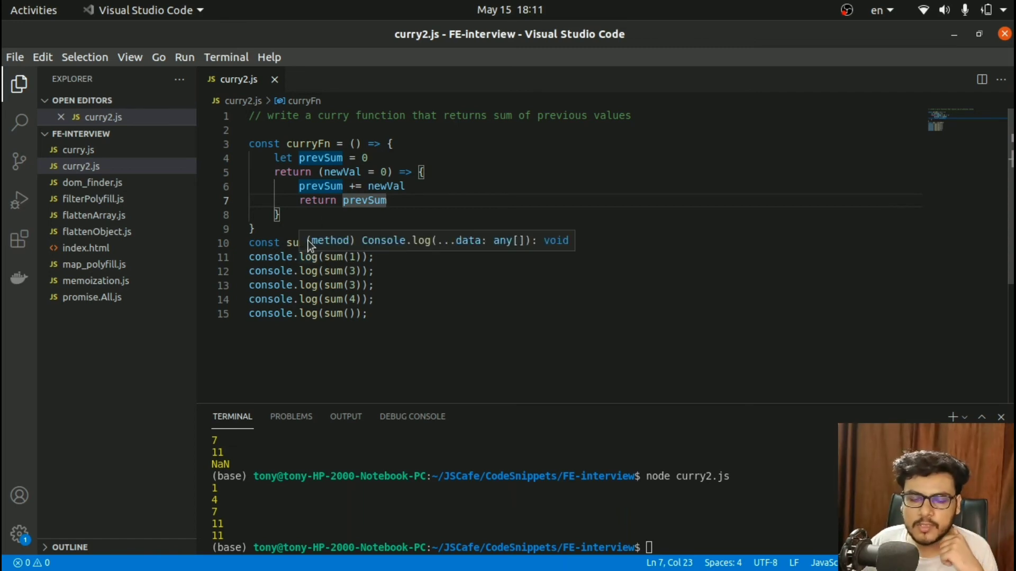